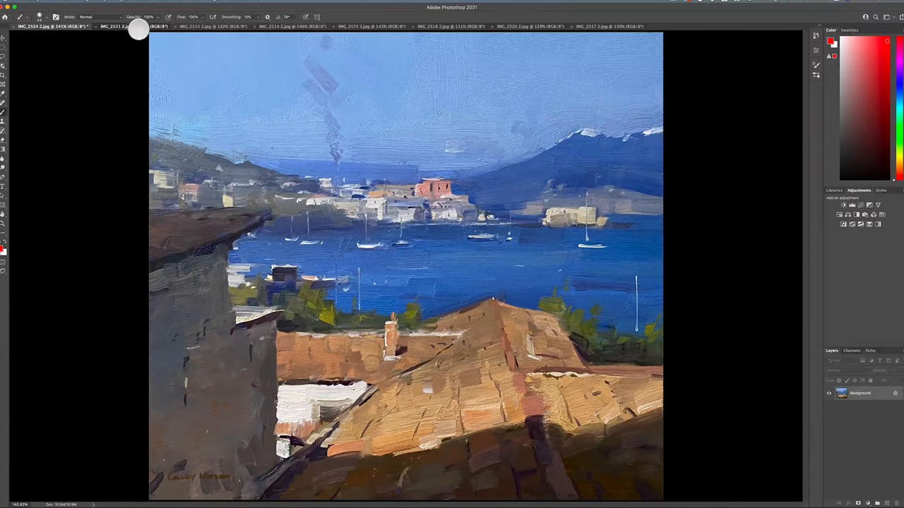
# Step: Mark the dark hillside above the boat and the sunlit quay wall with red brush strokes
pyautogui.click(130, 25)
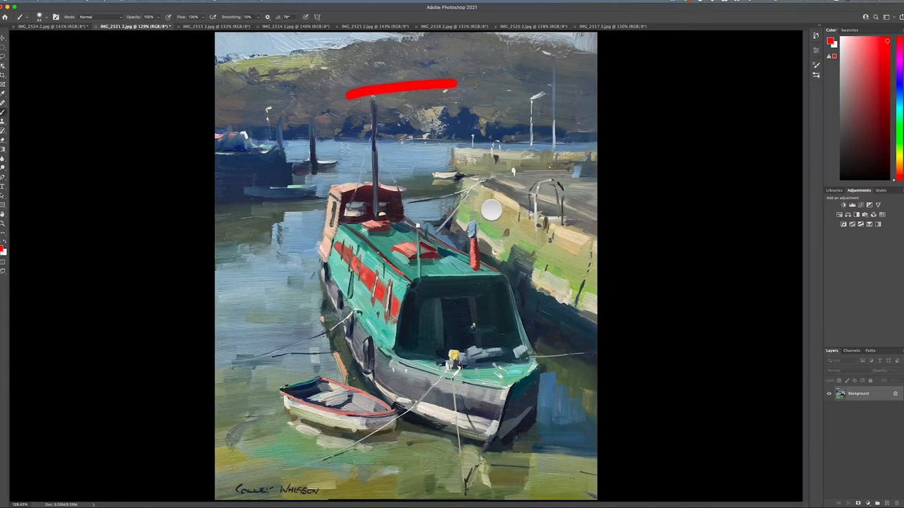
pyautogui.moveTo(487, 212); pyautogui.dragTo(567, 283)
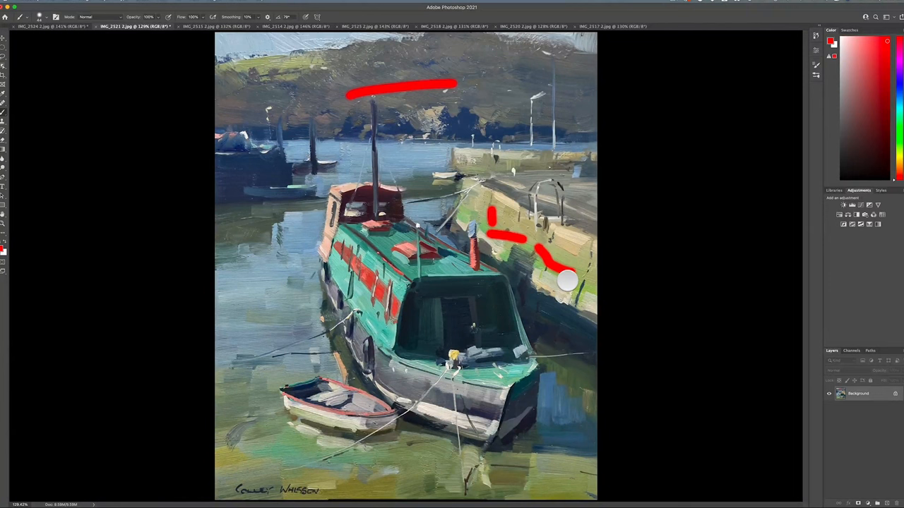
pyautogui.moveTo(568, 281); pyautogui.dragTo(384, 483)
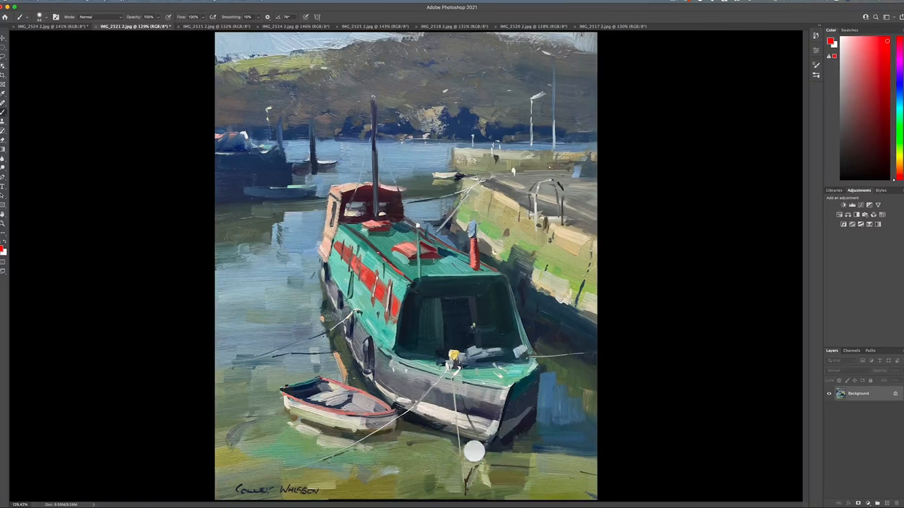
pyautogui.moveTo(459, 361)
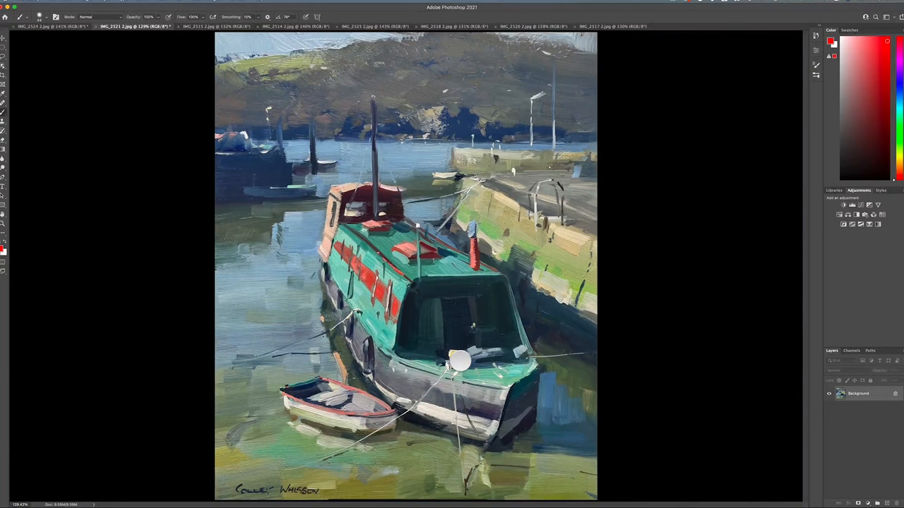
pyautogui.moveTo(452, 350)
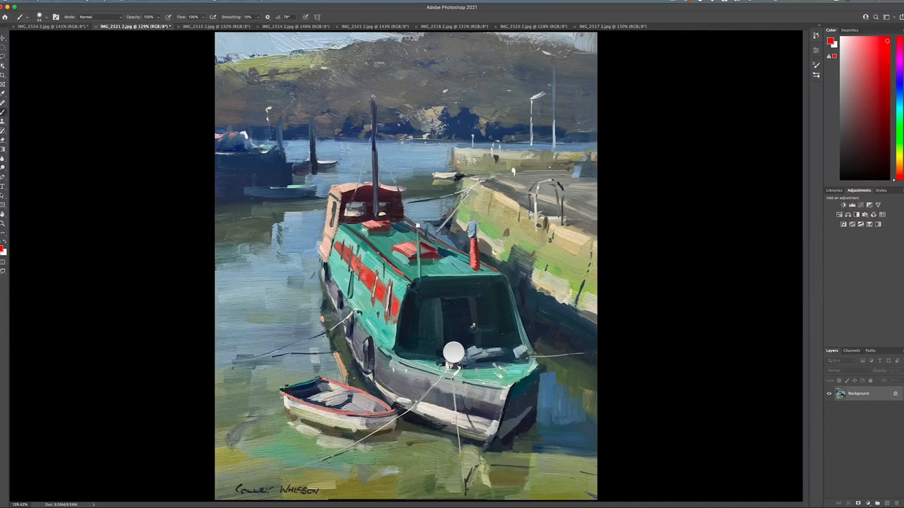
# Step: Bring the painting of black-and-white cows grazing to the front
pyautogui.click(203, 26)
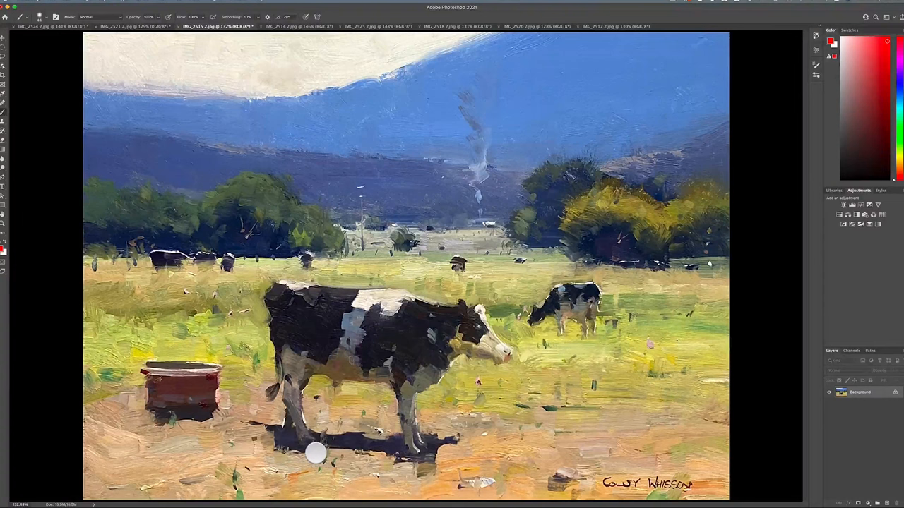
pyautogui.moveTo(305, 26)
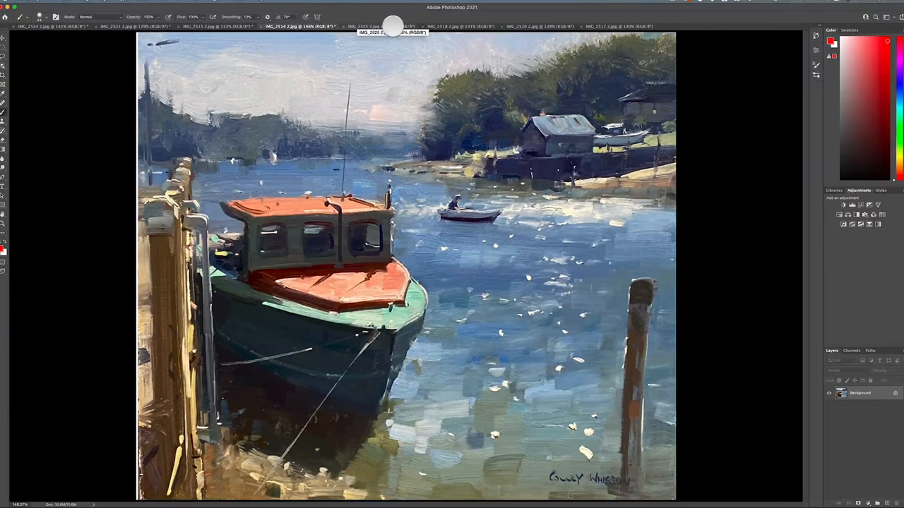
# Step: Bring the red lightship in dry dock painting to the front
pyautogui.click(370, 25)
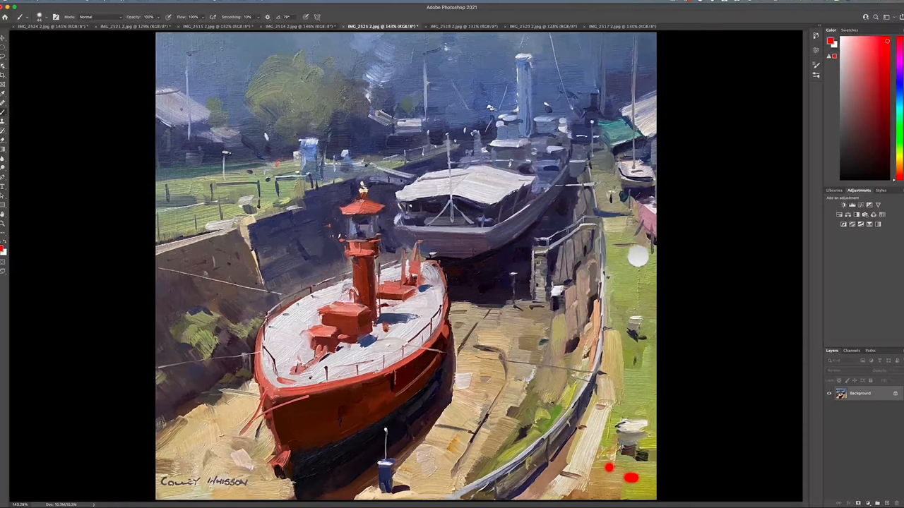
# Step: Show the grey bird painting and brush a stroke across its lower area
pyautogui.click(463, 26)
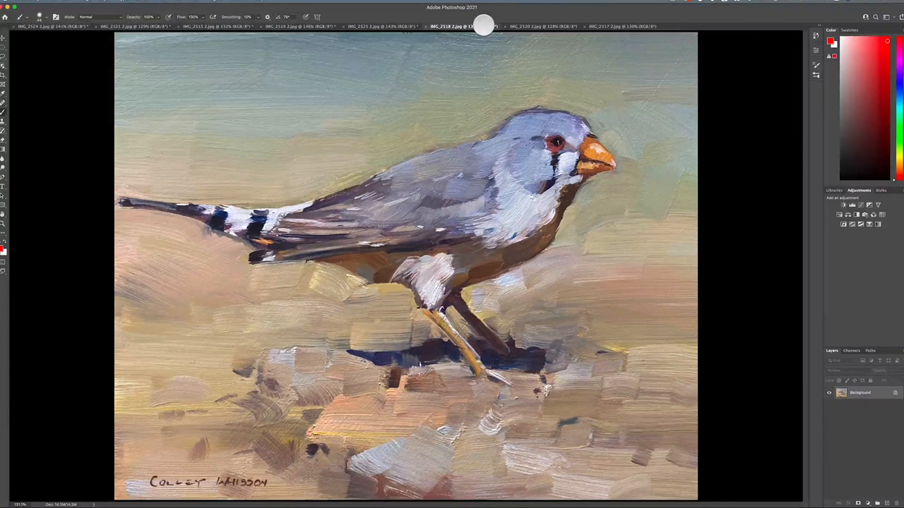
pyautogui.moveTo(164, 283); pyautogui.dragTo(399, 392)
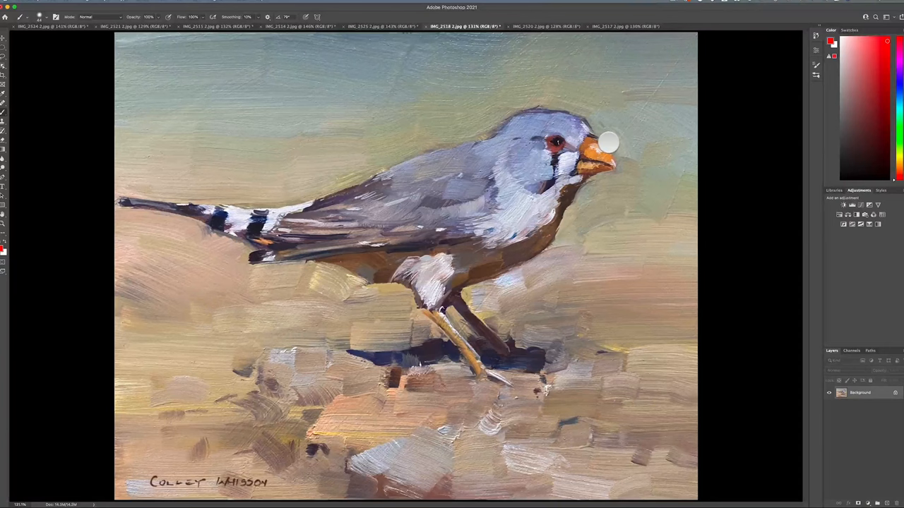
pyautogui.click(553, 26)
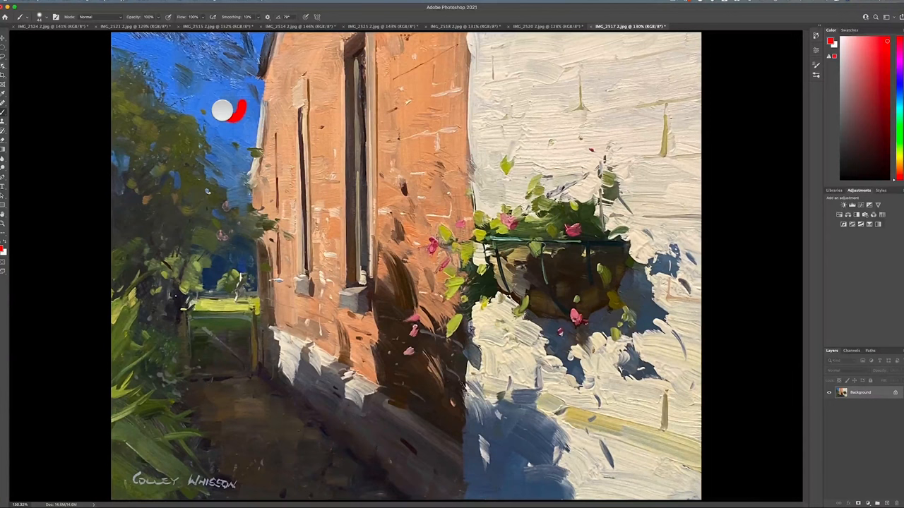
pyautogui.moveTo(577, 93)
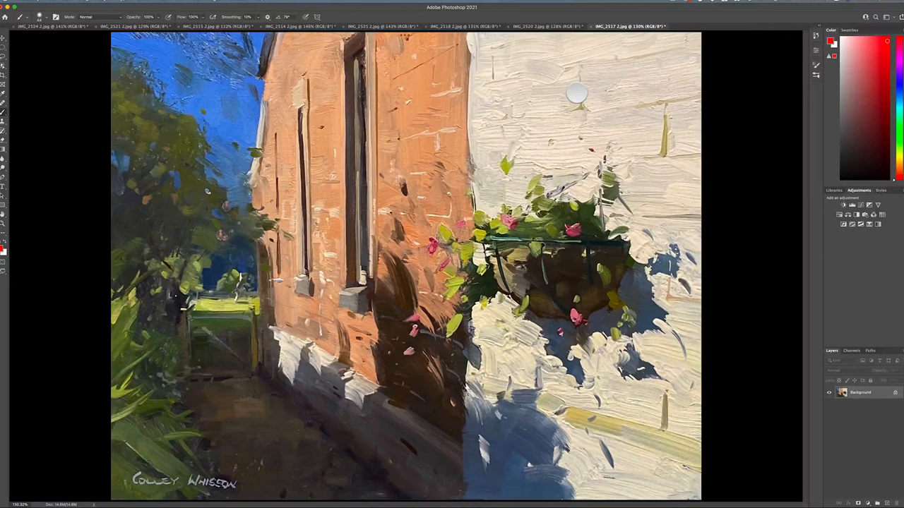